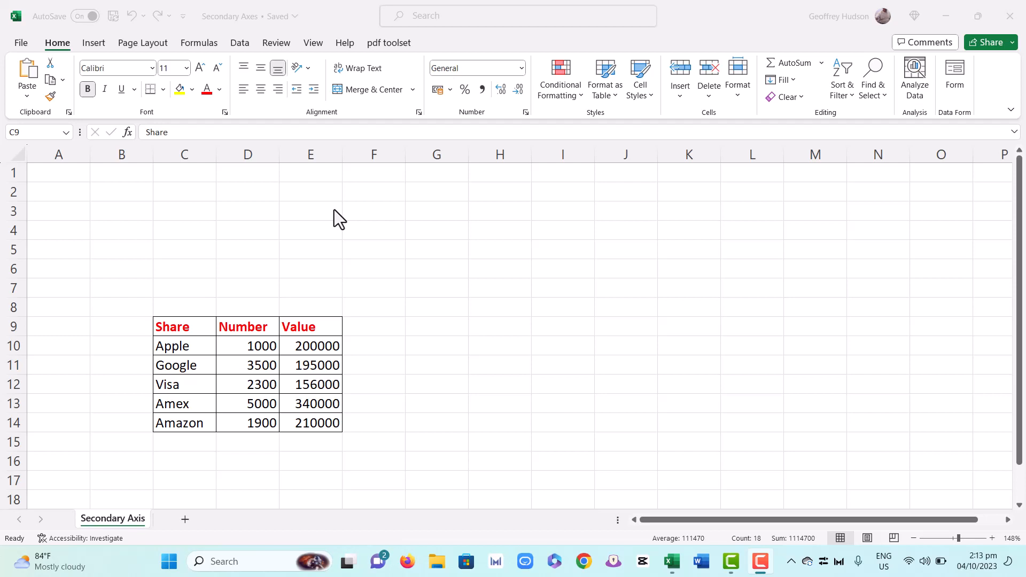
pyautogui.moveTo(327, 236)
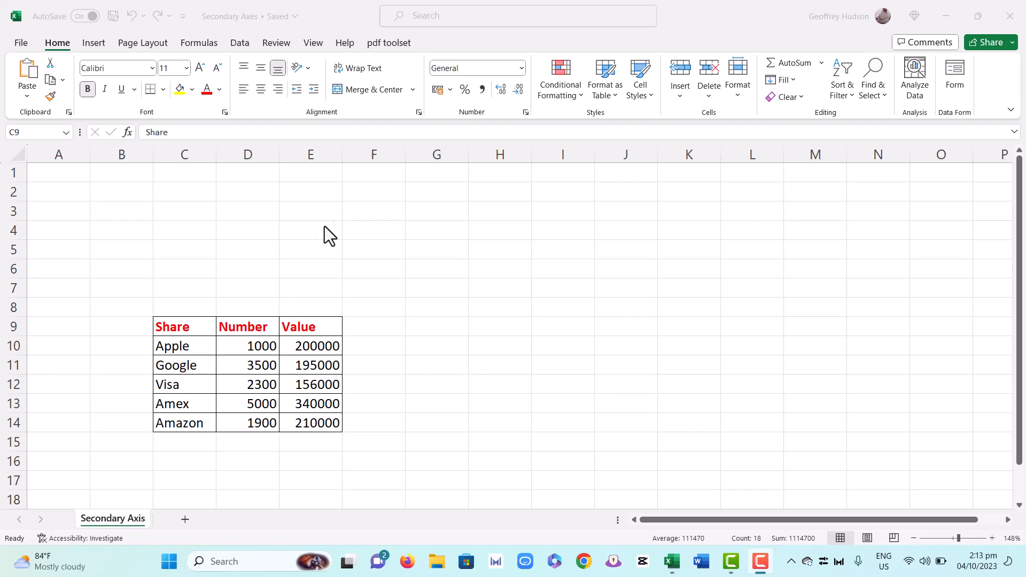
pyautogui.moveTo(190, 353)
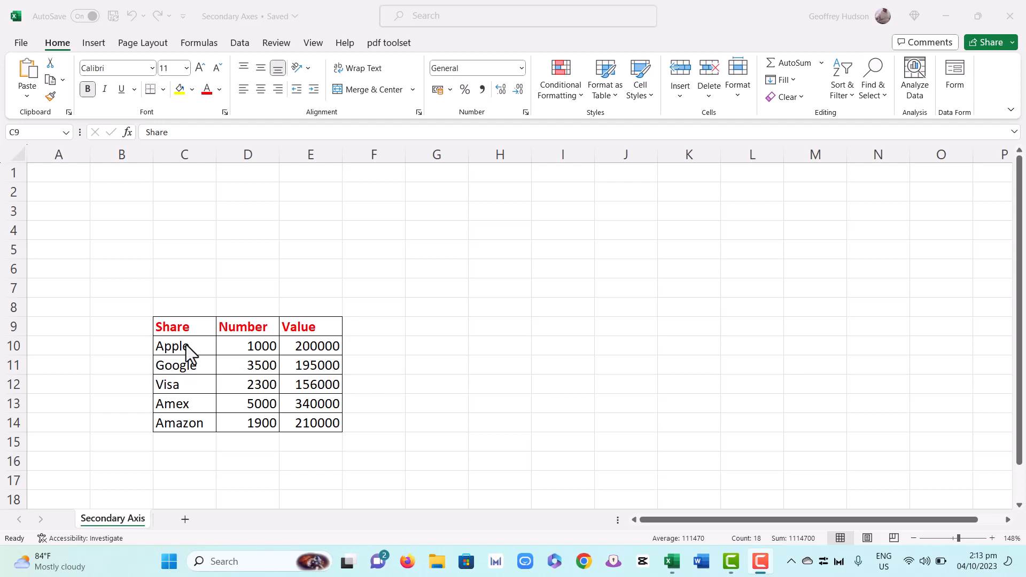
pyautogui.moveTo(264, 353)
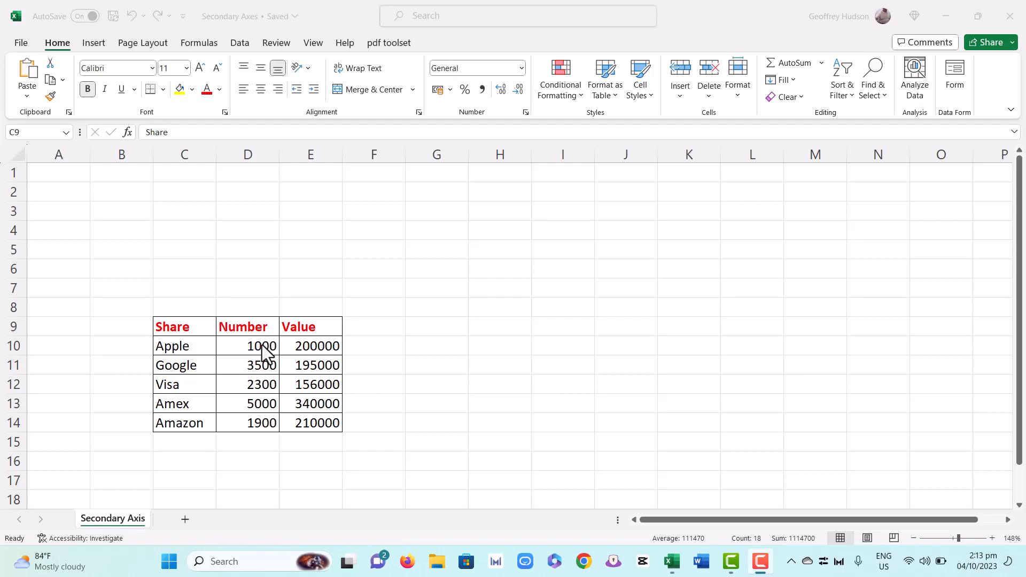
pyautogui.moveTo(283, 349)
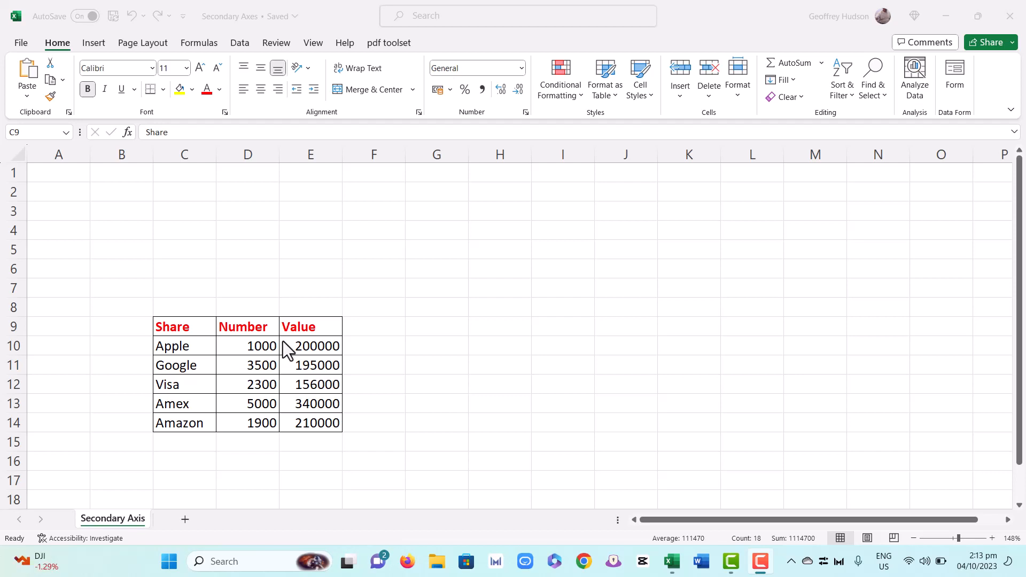
pyautogui.moveTo(318, 353)
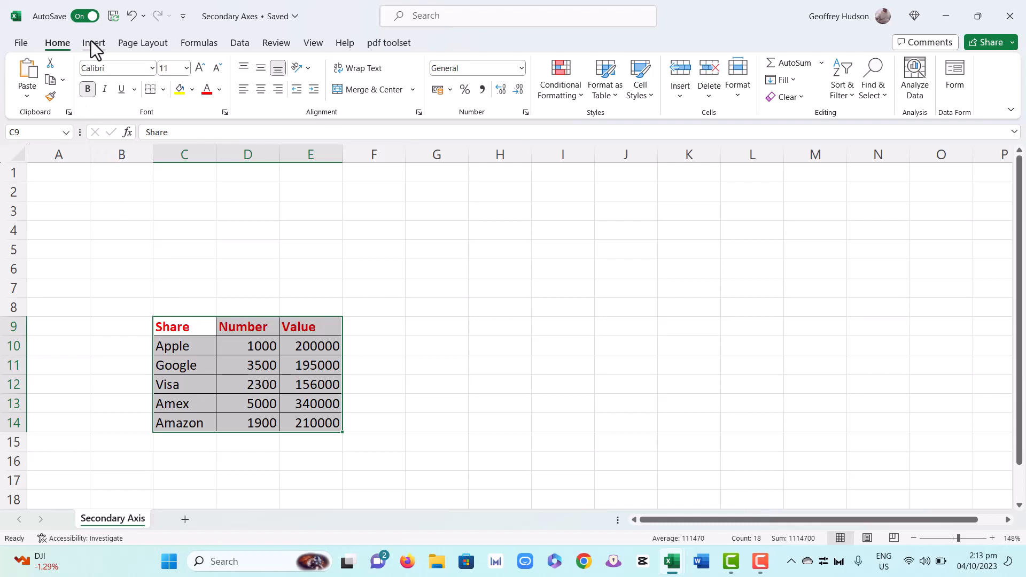
# - Insert the recommended clustered column chart of Number and Value for the five companies
pyautogui.click(93, 43)
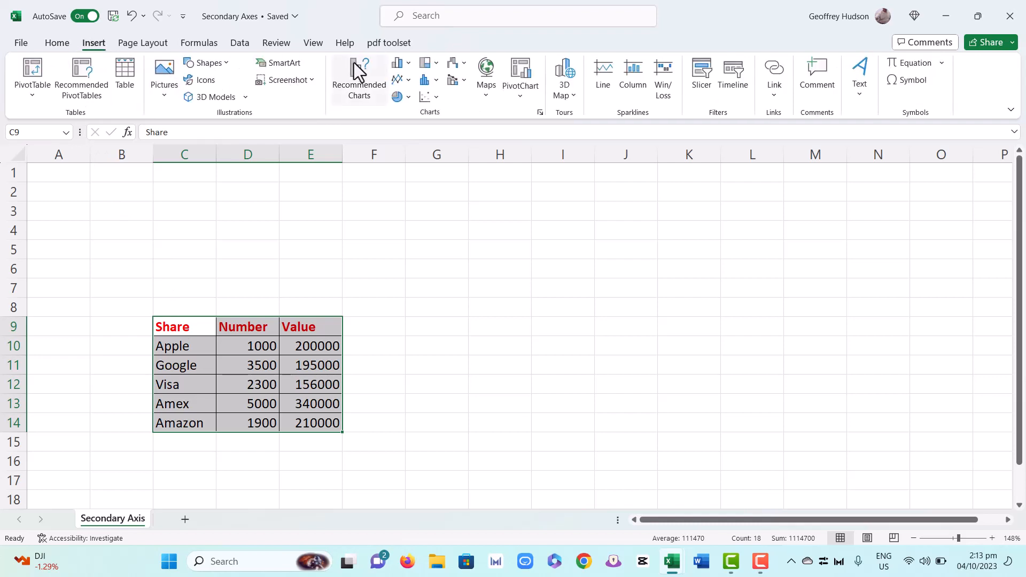
pyautogui.click(358, 79)
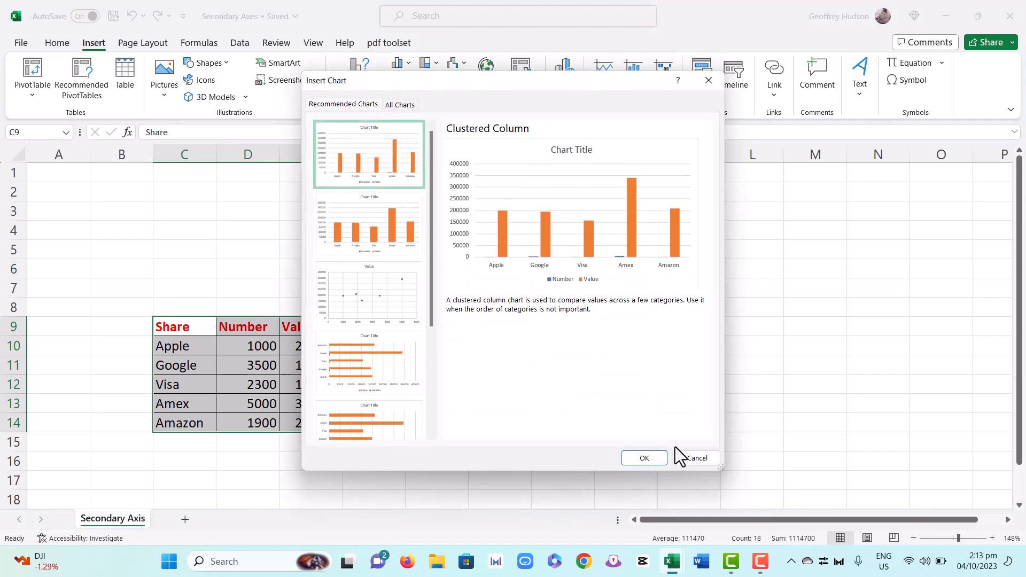
pyautogui.click(643, 457)
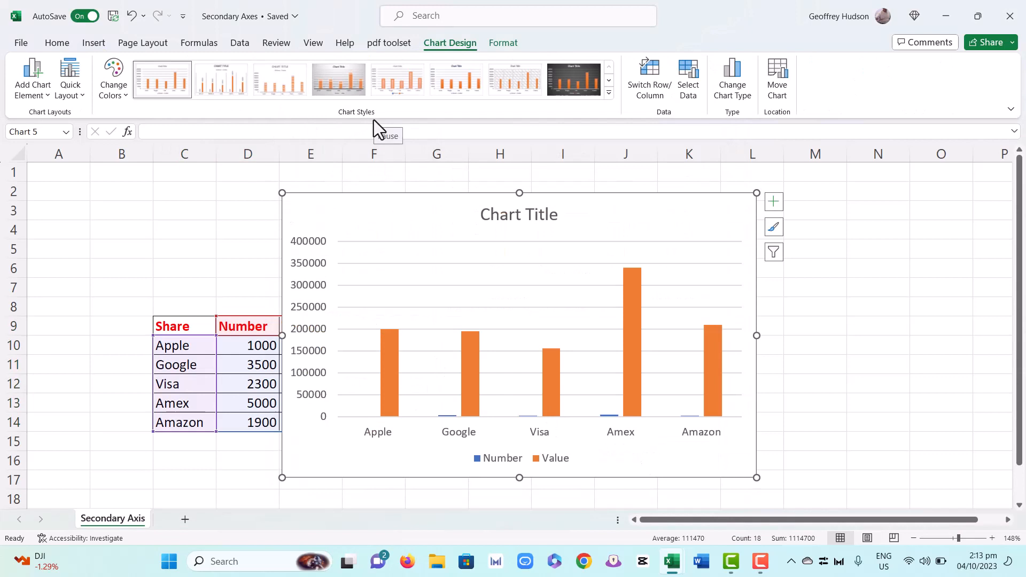
pyautogui.moveTo(464, 429)
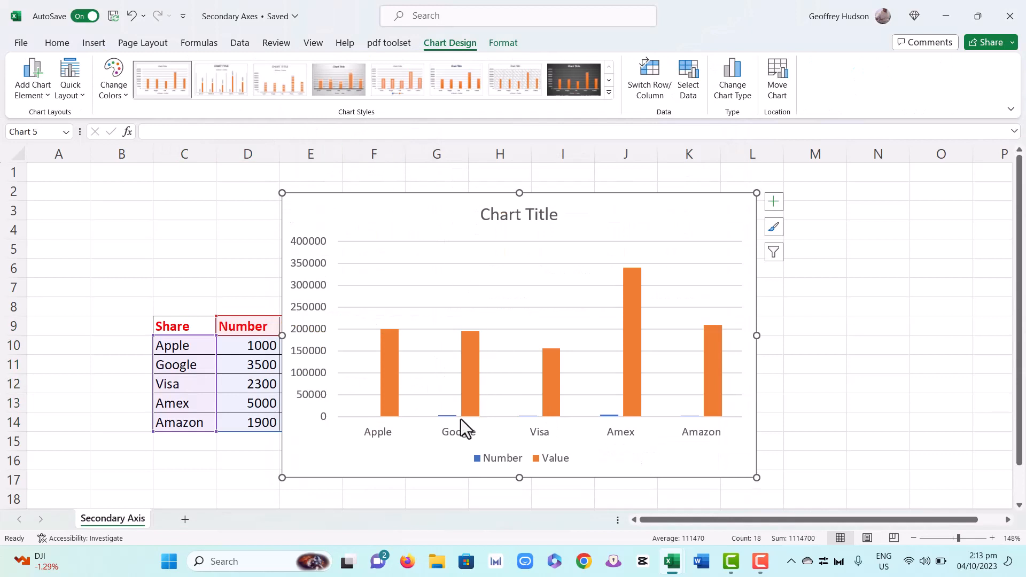
pyautogui.moveTo(455, 432)
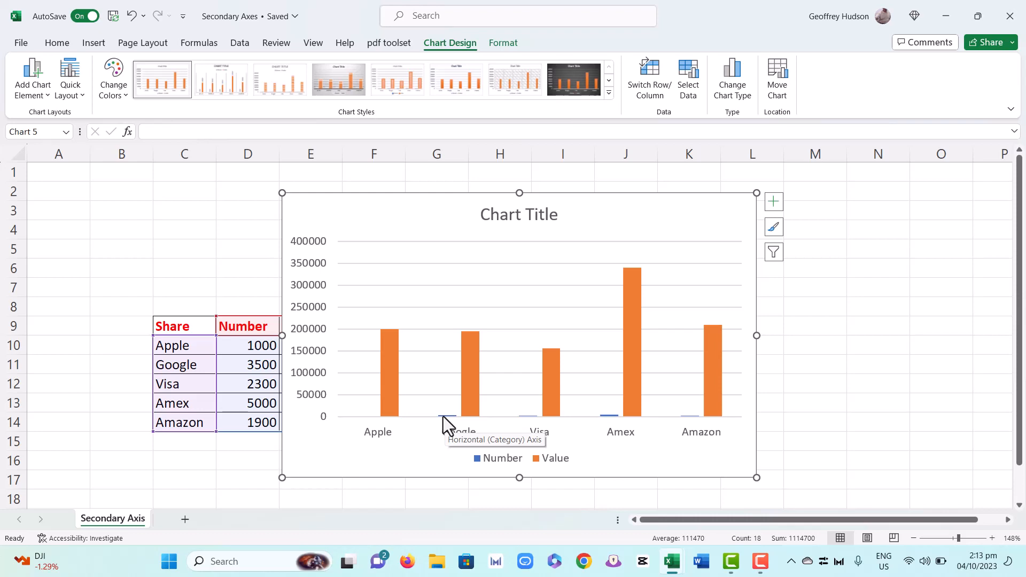
pyautogui.moveTo(380, 125)
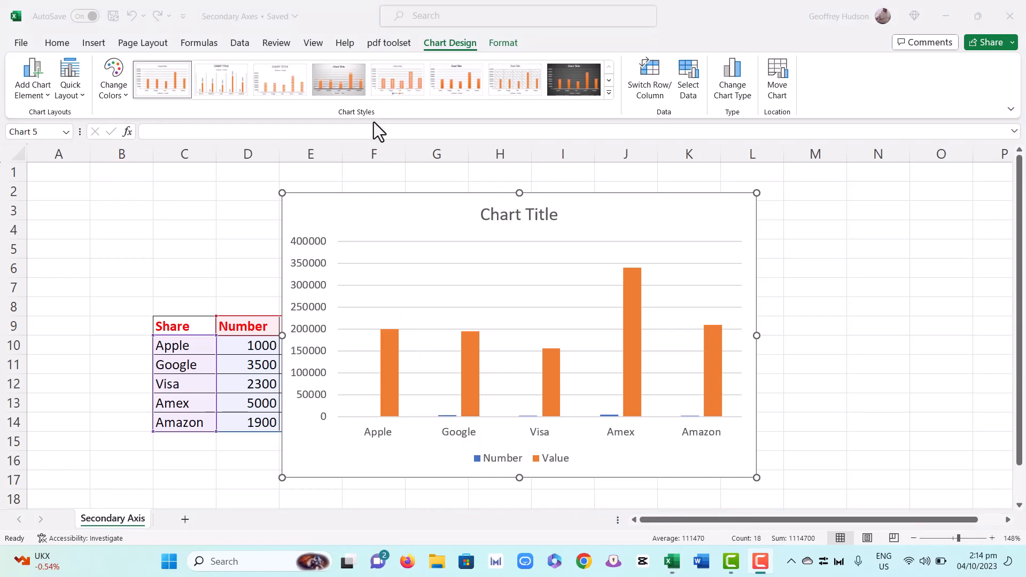
pyautogui.moveTo(618, 301)
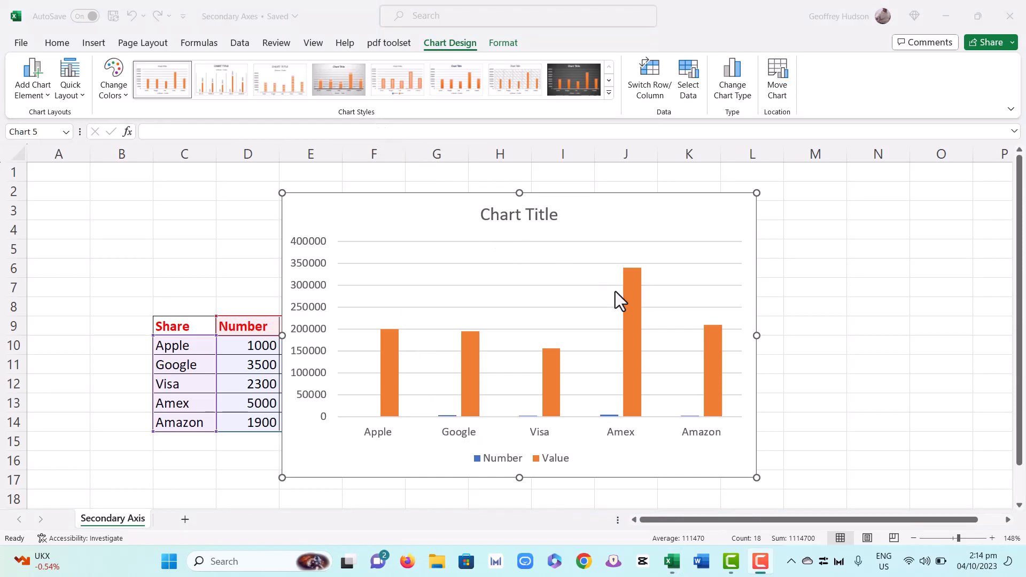
pyautogui.moveTo(630, 291)
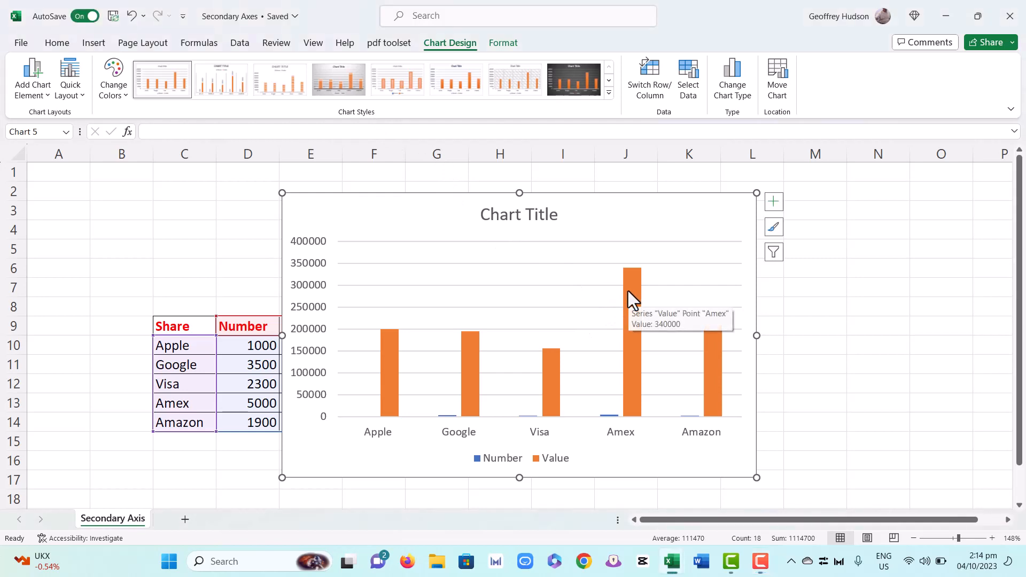
# - Change the chart to a Combo with Number as columns and Value as a secondary-axis line
pyautogui.click(630, 308)
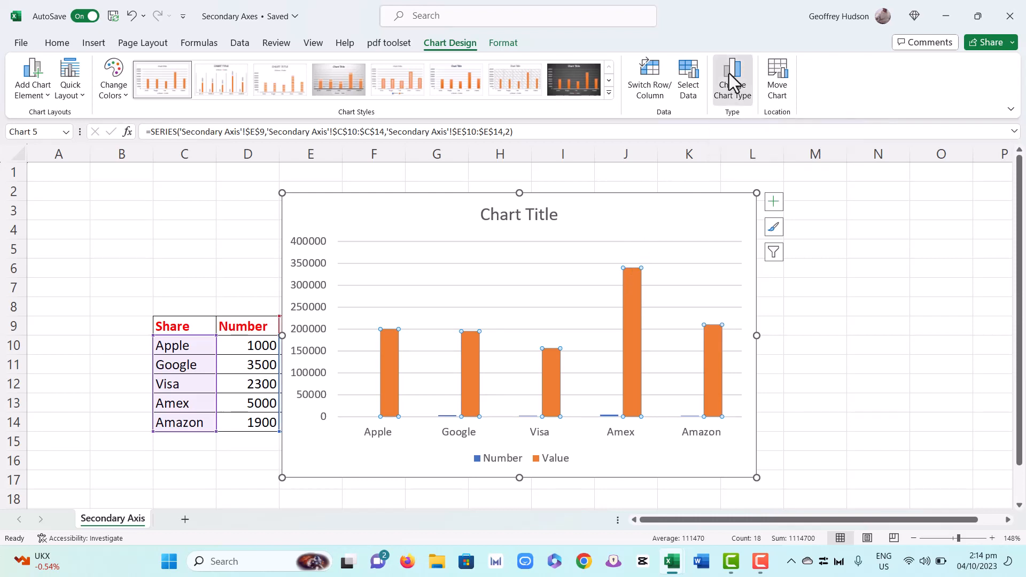
pyautogui.click(732, 77)
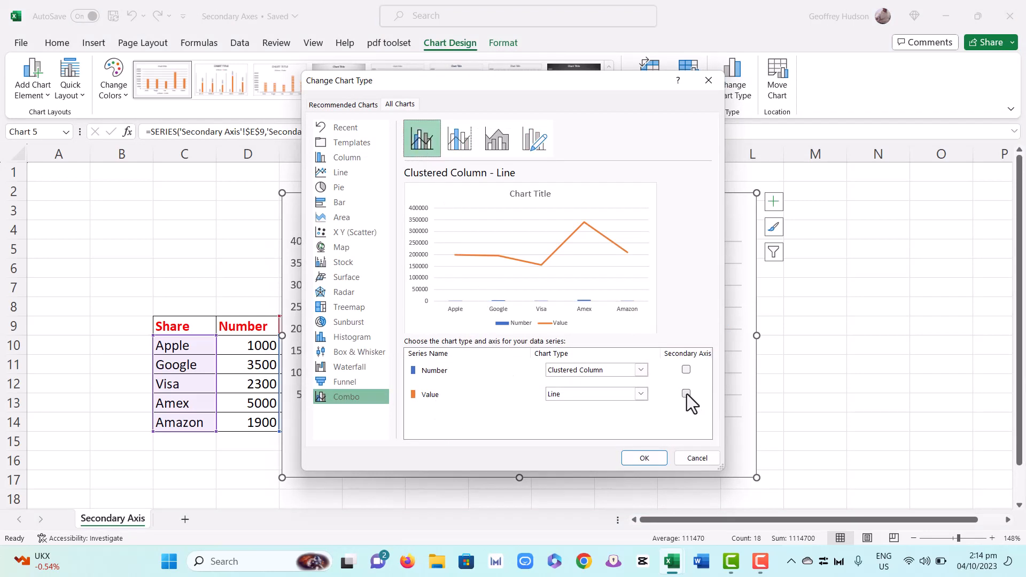
pyautogui.click(686, 393)
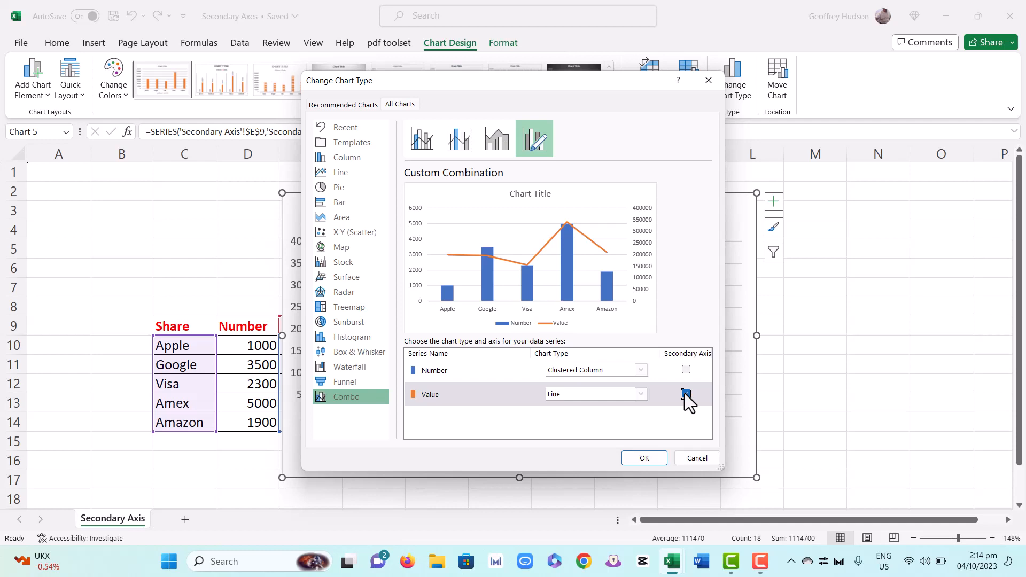
pyautogui.click(686, 393)
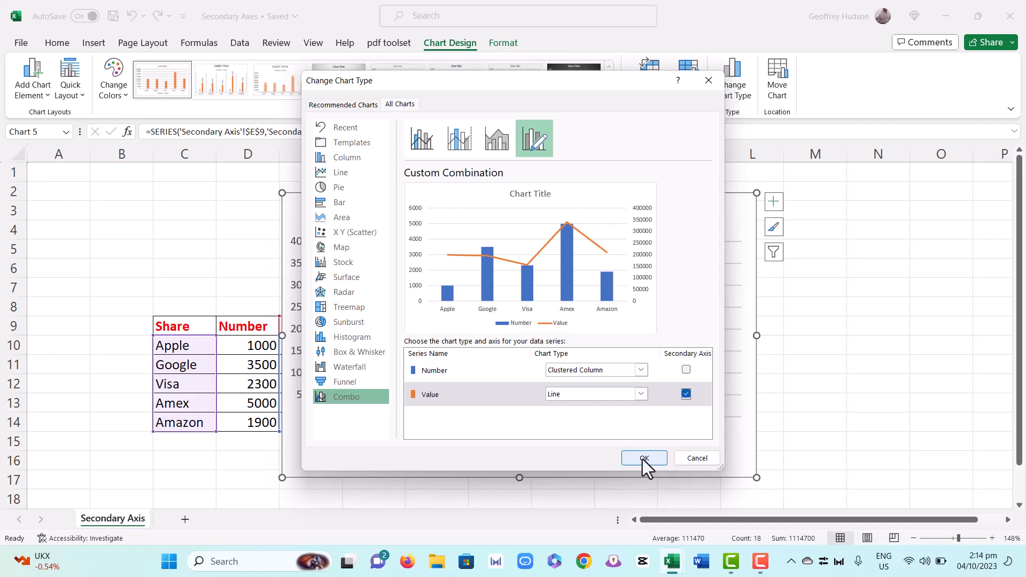
pyautogui.click(643, 457)
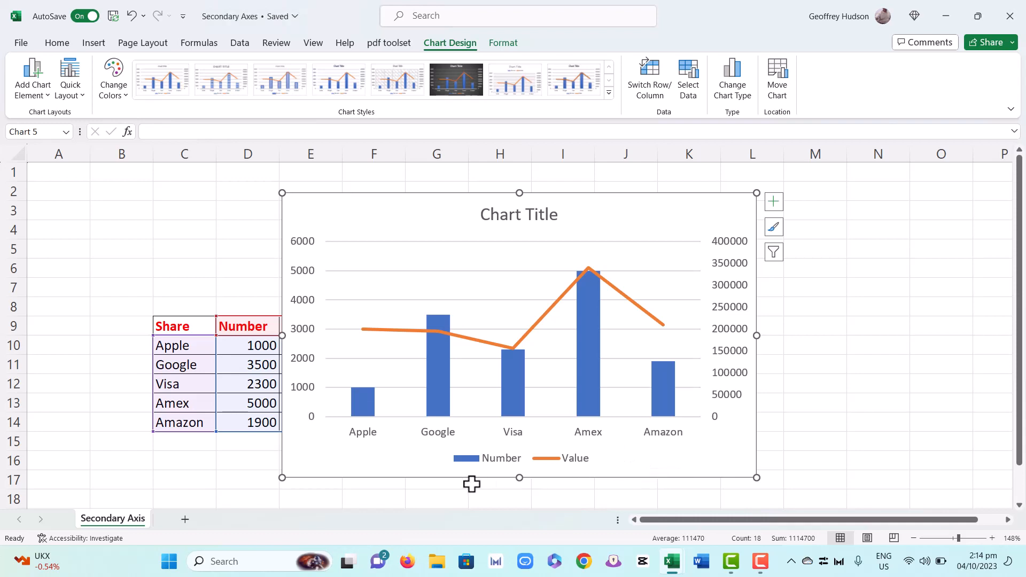
pyautogui.moveTo(291, 417)
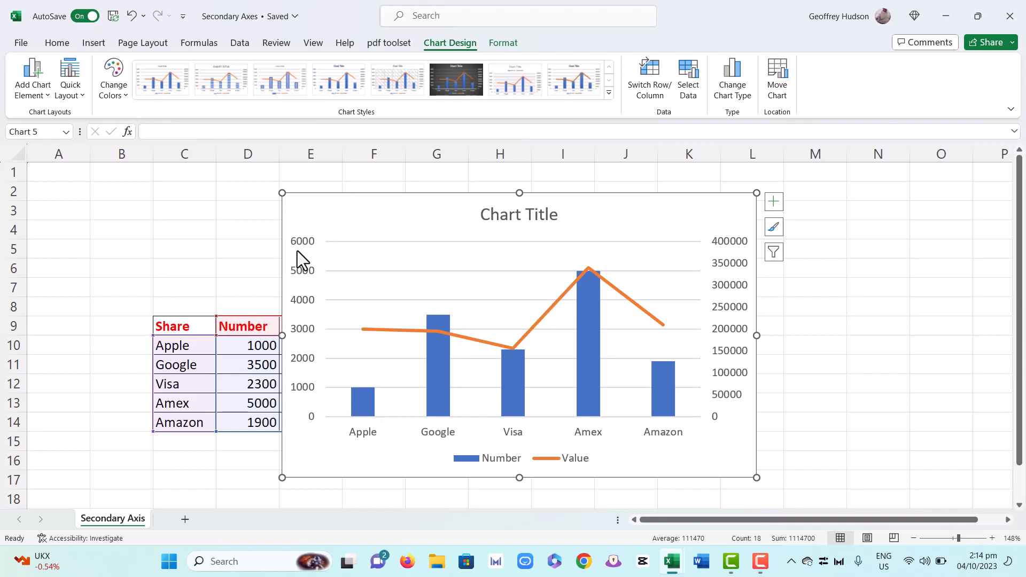
pyautogui.moveTo(736, 291)
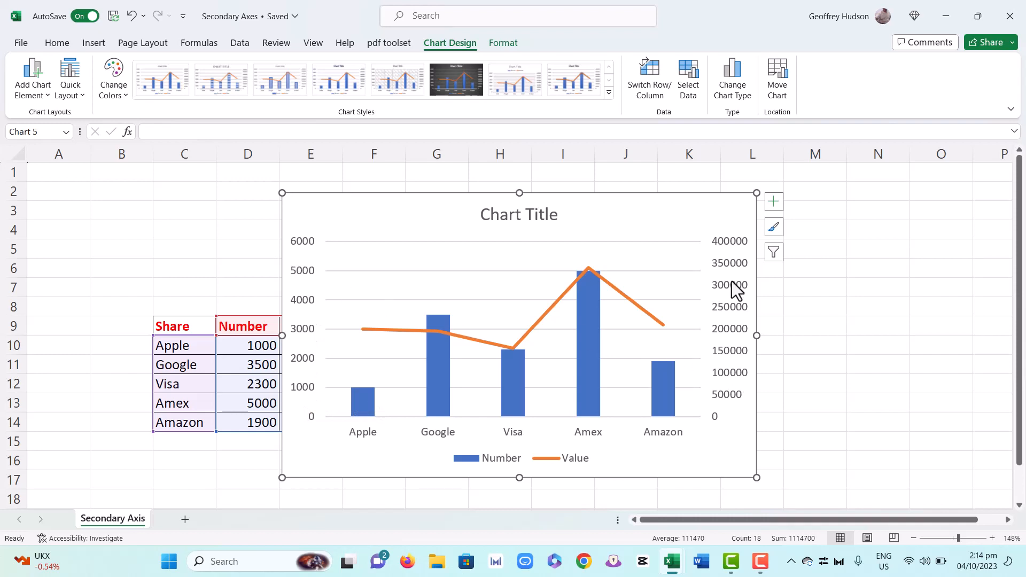
pyautogui.moveTo(649, 368)
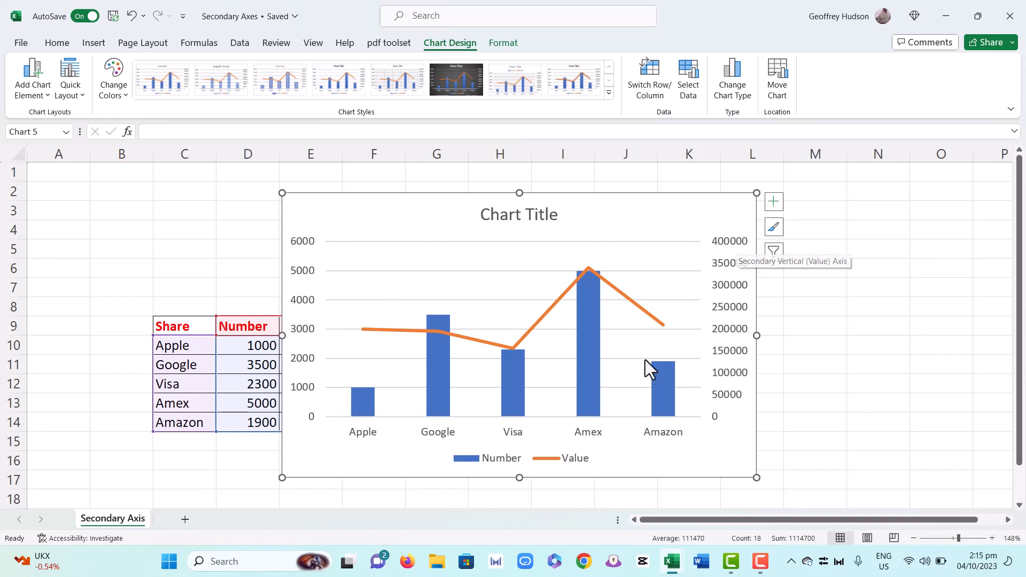
pyautogui.moveTo(364, 419)
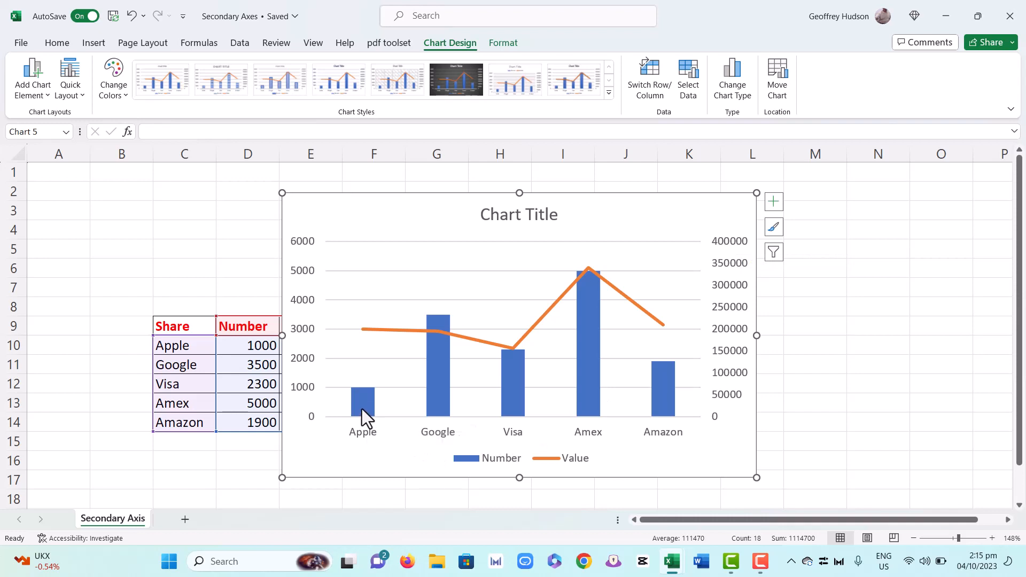
pyautogui.moveTo(364, 409)
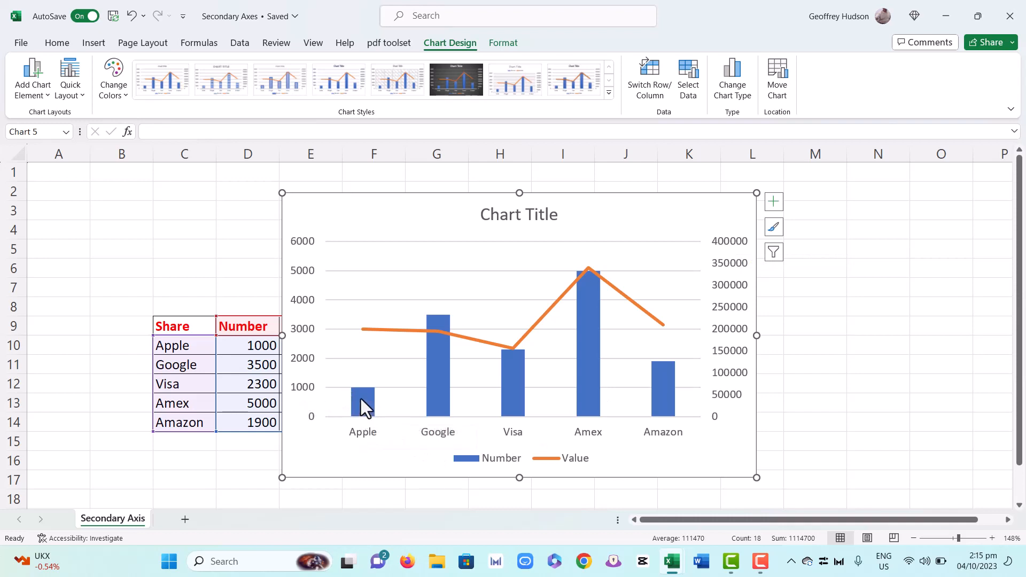
pyautogui.moveTo(379, 337)
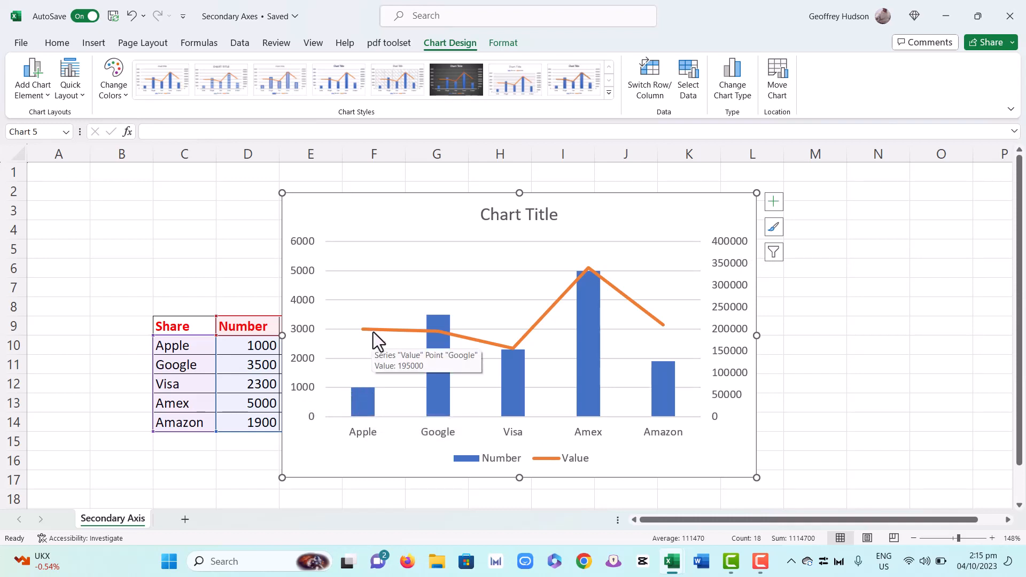
pyautogui.moveTo(366, 332)
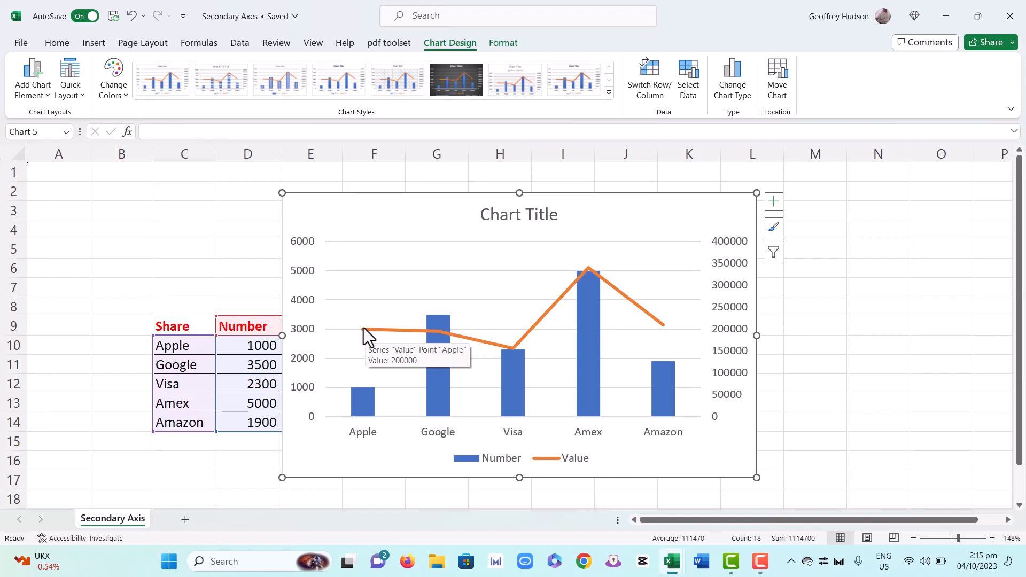
pyautogui.moveTo(371, 311)
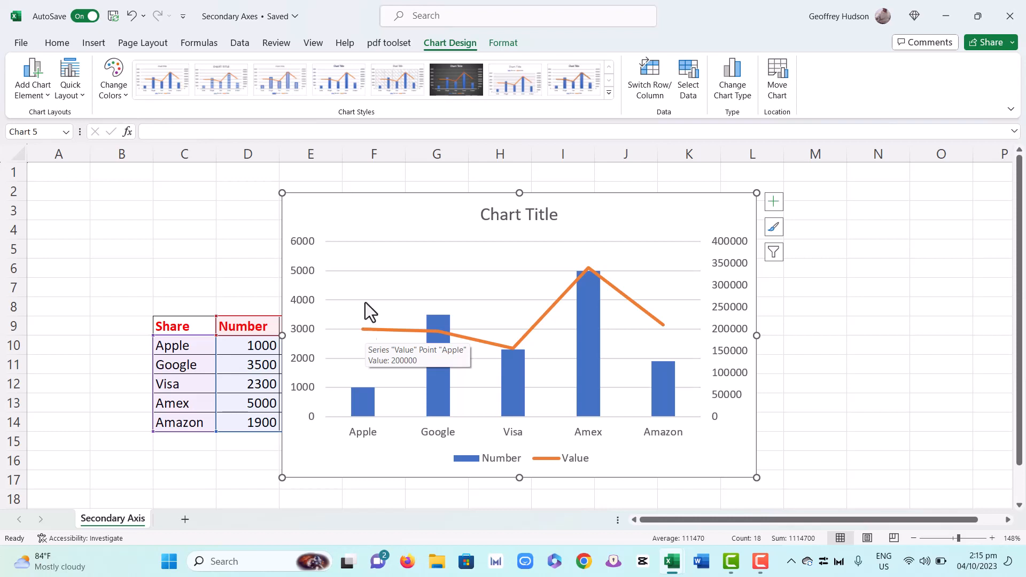
pyautogui.moveTo(380, 131)
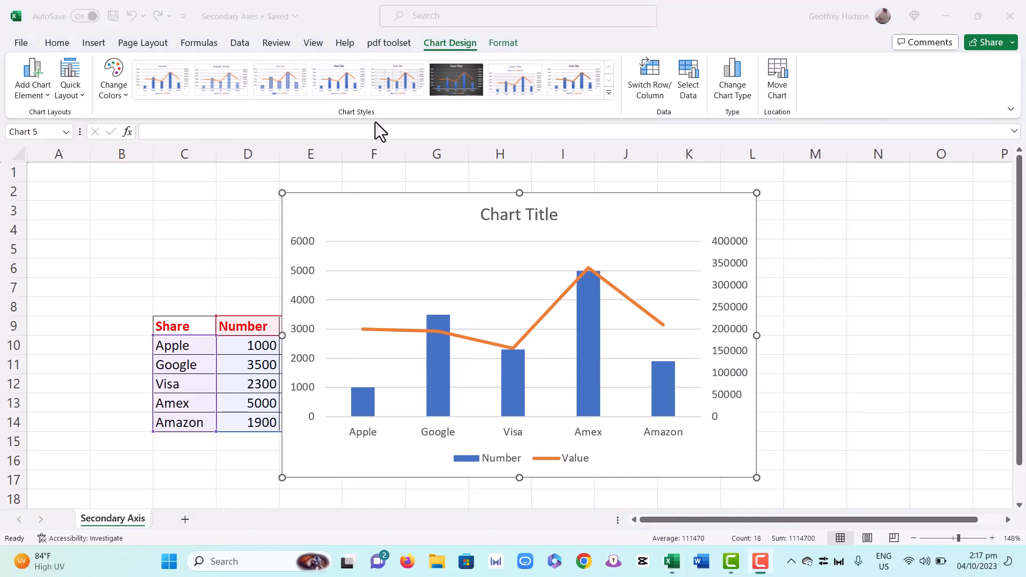
pyautogui.moveTo(433, 267)
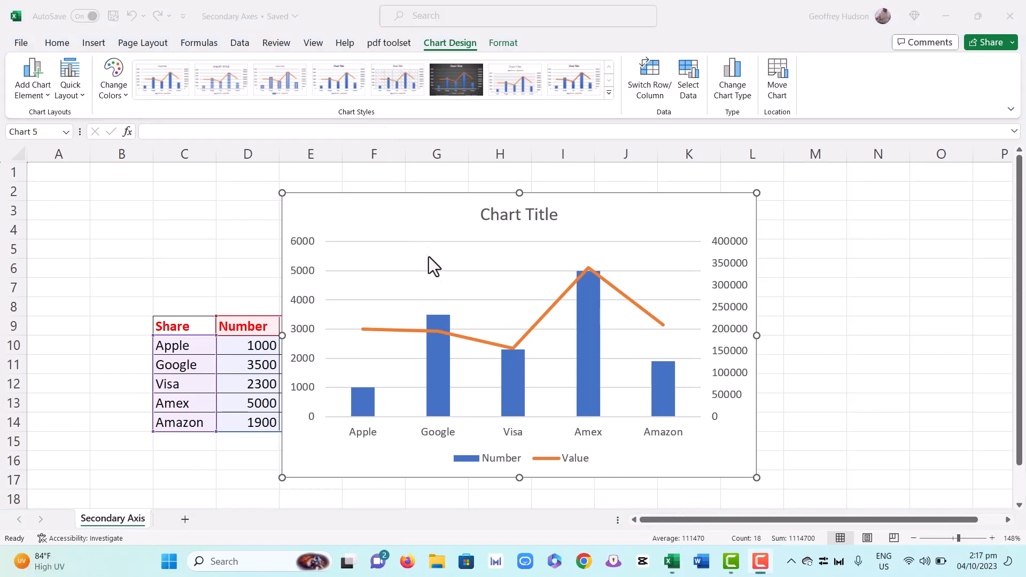
pyautogui.moveTo(437, 366)
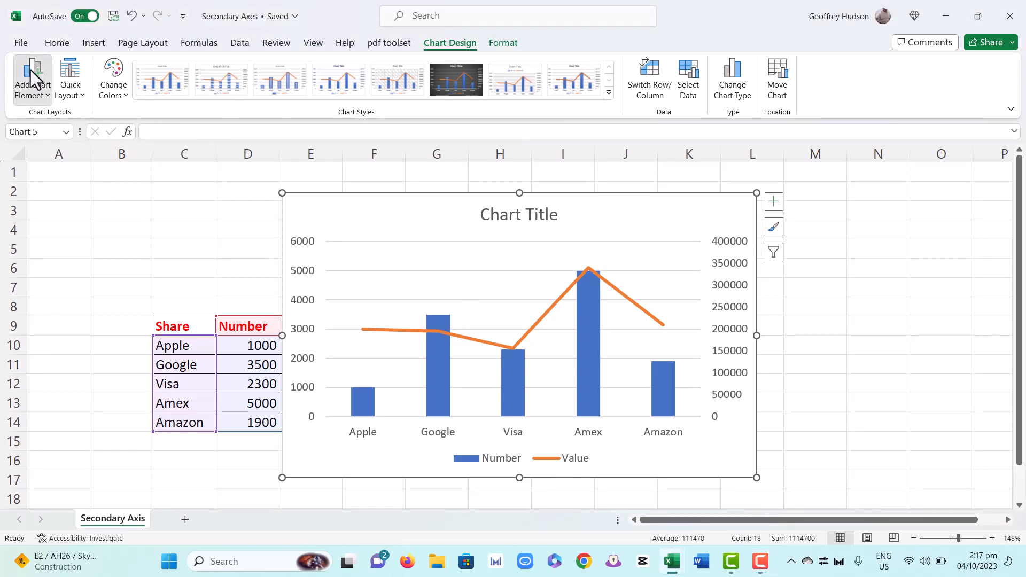
# - Add placeholder axis titles to the primary and secondary vertical axes
pyautogui.click(31, 79)
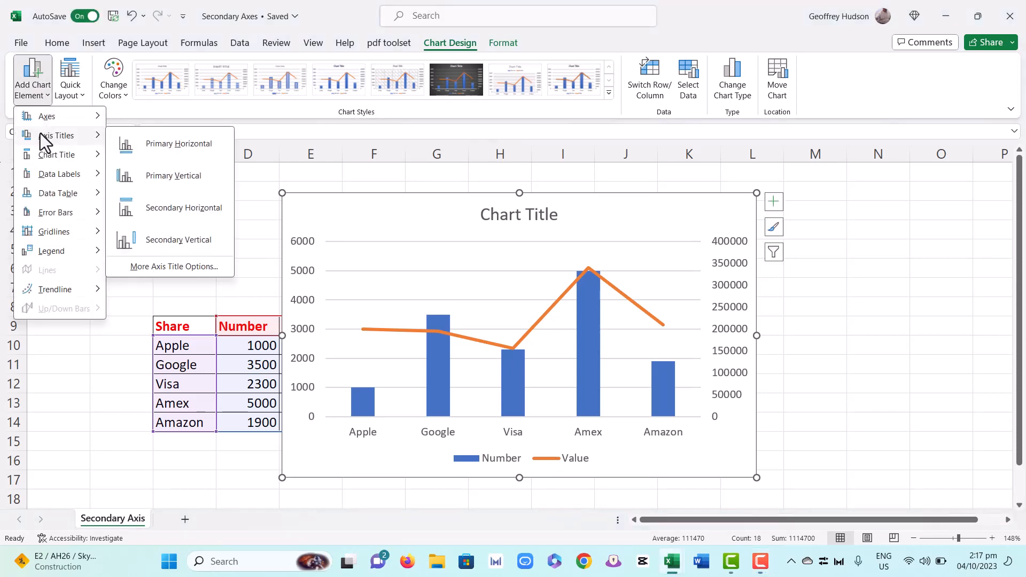
pyautogui.moveTo(57, 135)
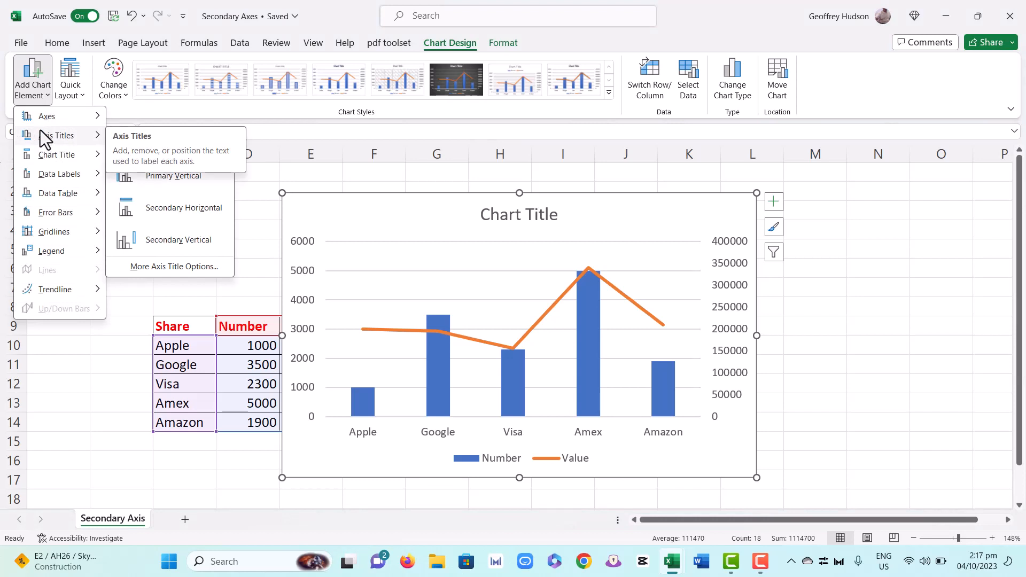
pyautogui.click(172, 175)
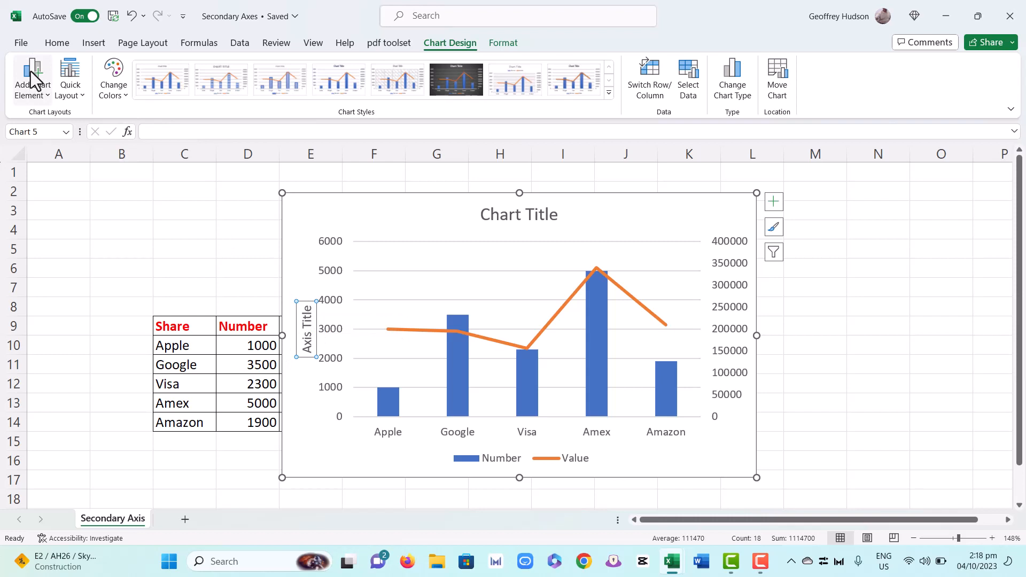
pyautogui.click(31, 79)
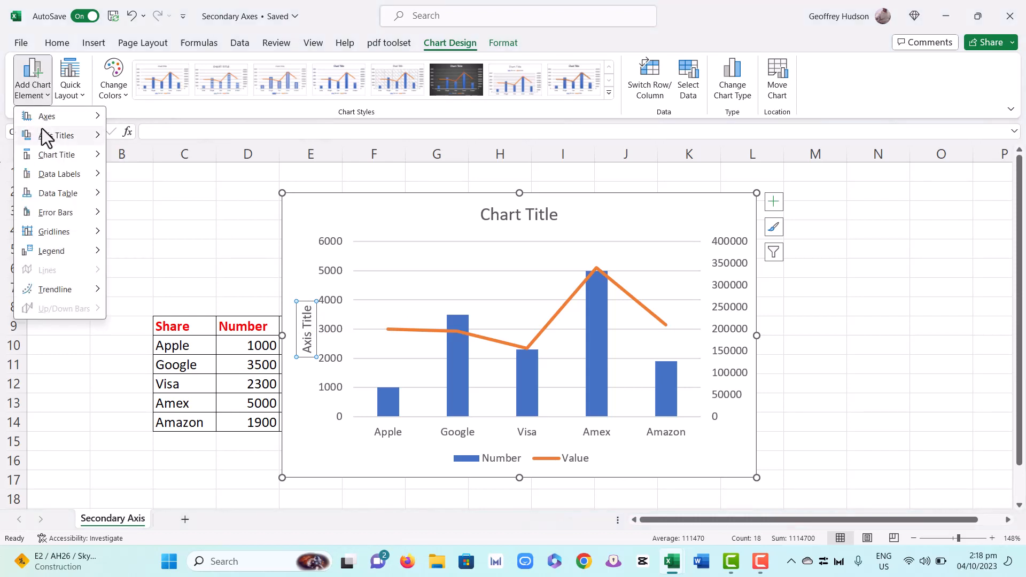
pyautogui.click(61, 135)
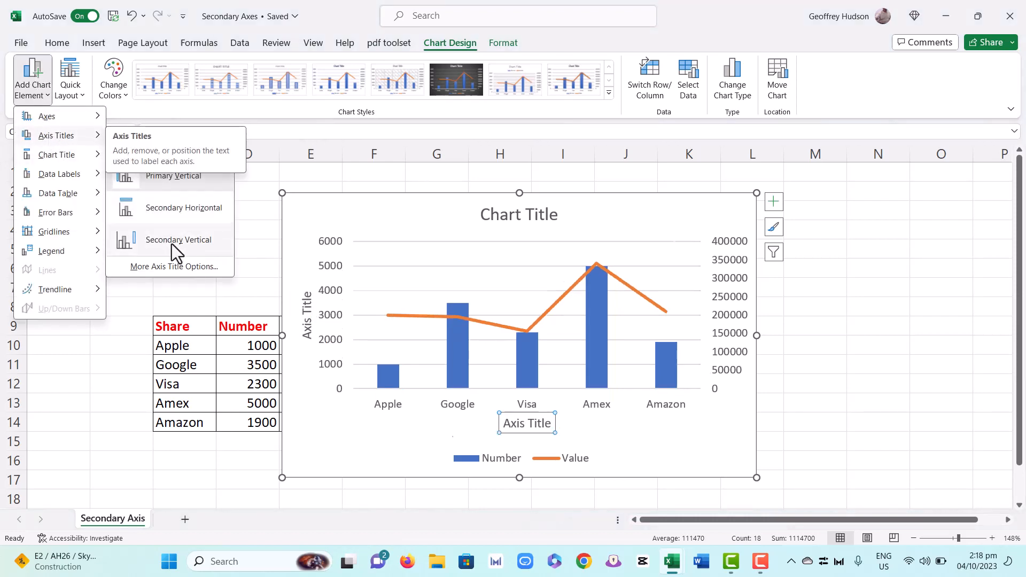
pyautogui.click(178, 240)
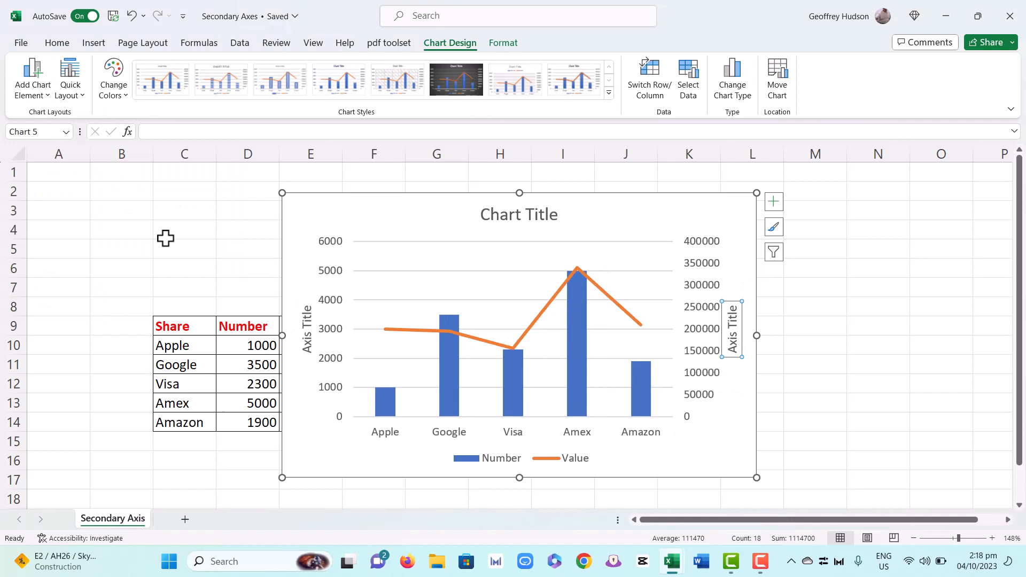
pyautogui.moveTo(359, 135)
pyautogui.write('Value of Shares')
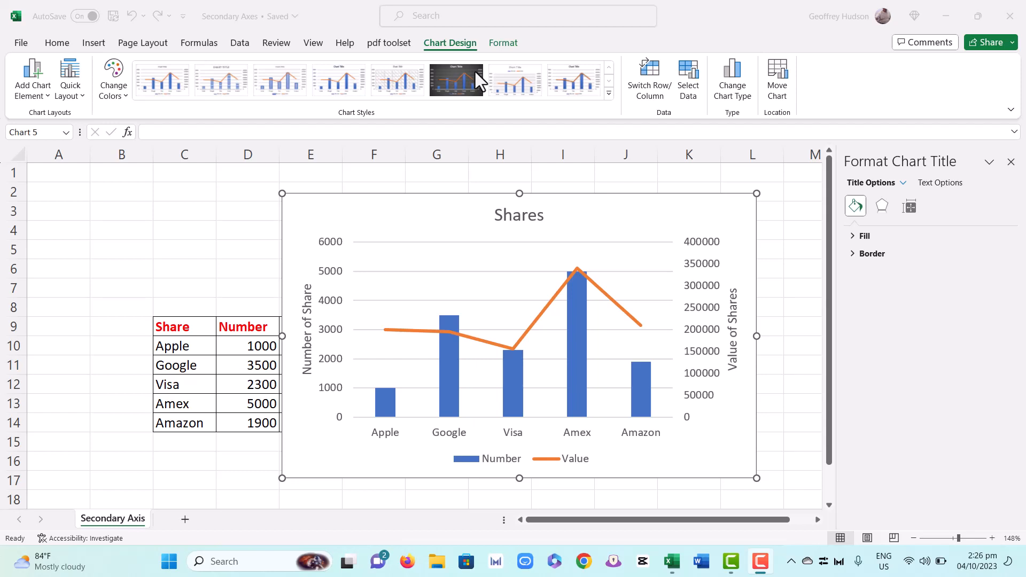
pyautogui.moveTo(532, 73)
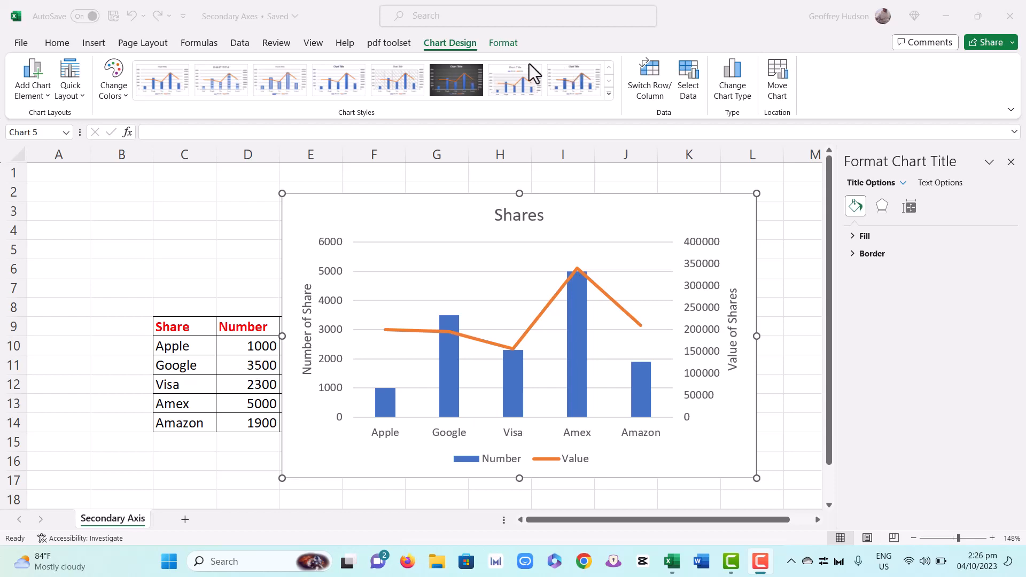